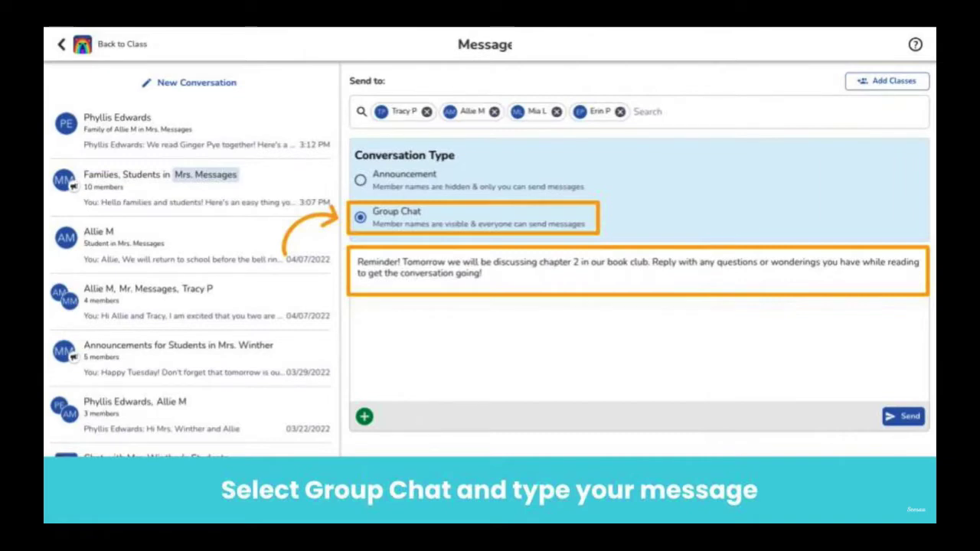
Step: Send the book club chapter 2 reminder to the four-student group chat
left_click(901, 416)
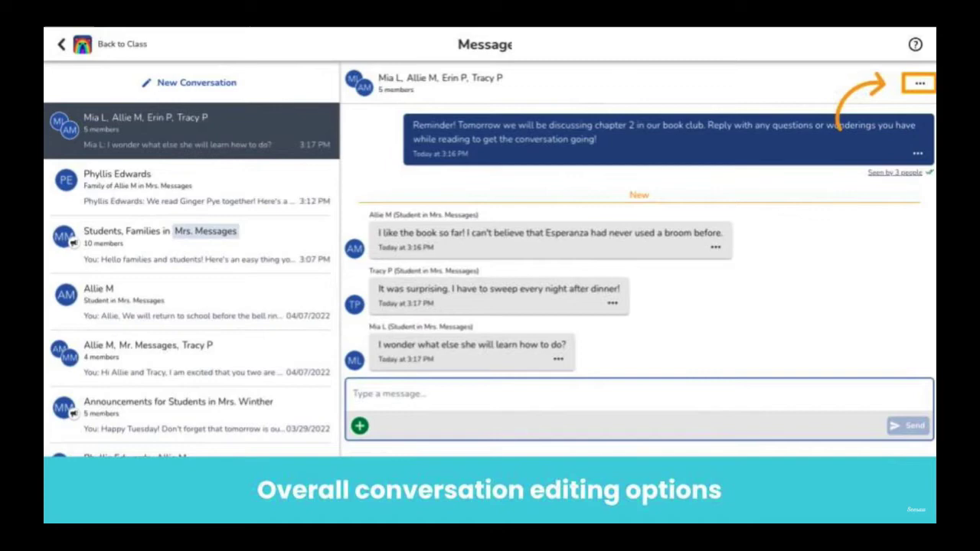
Step: Bring up the whole-conversation options for the book club chat
left_click(920, 84)
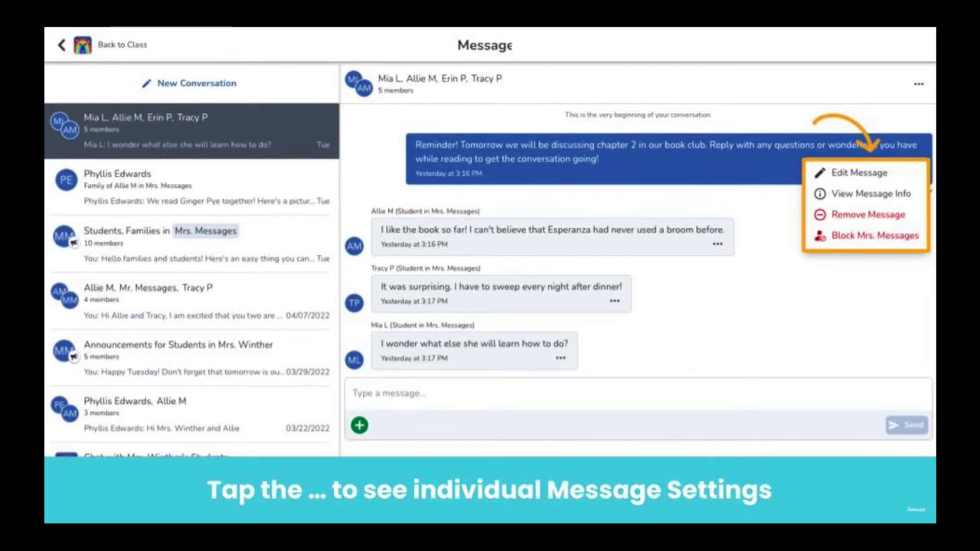
Step: Start a new conversation for the summarizing-at-home announcement
left_click(615, 301)
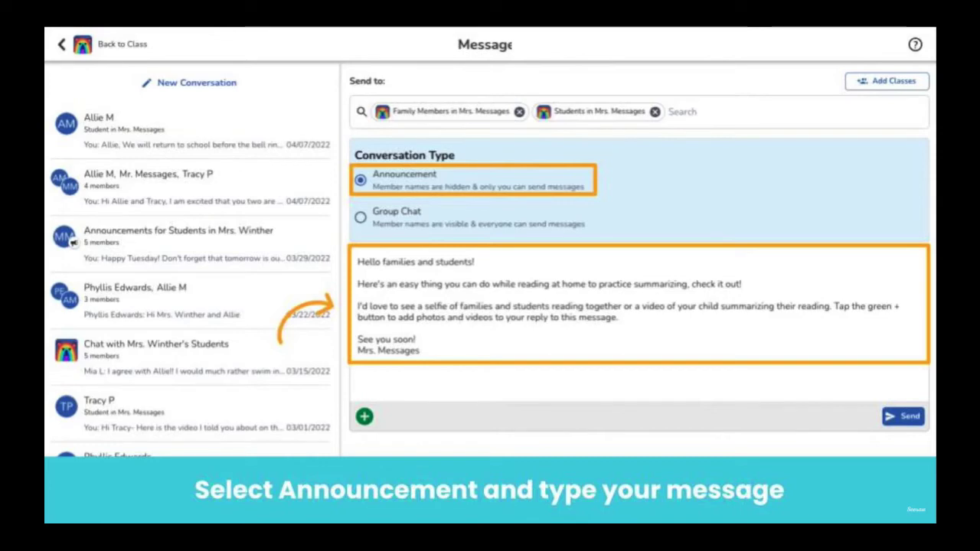
Step: Send the announcement to the class's family members and students
left_click(890, 416)
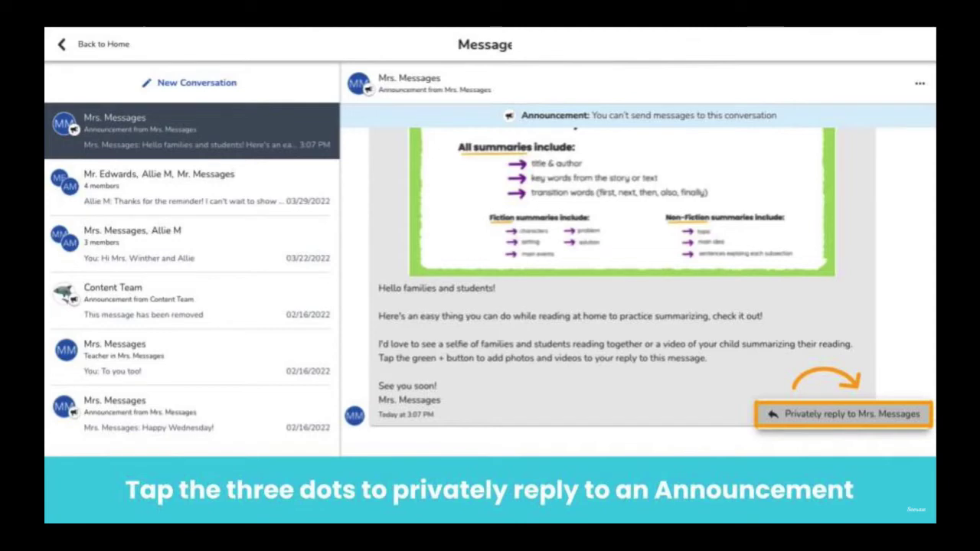
Step: Reply privately to the announcement's sender and view the family's photo reply thread
left_click(842, 413)
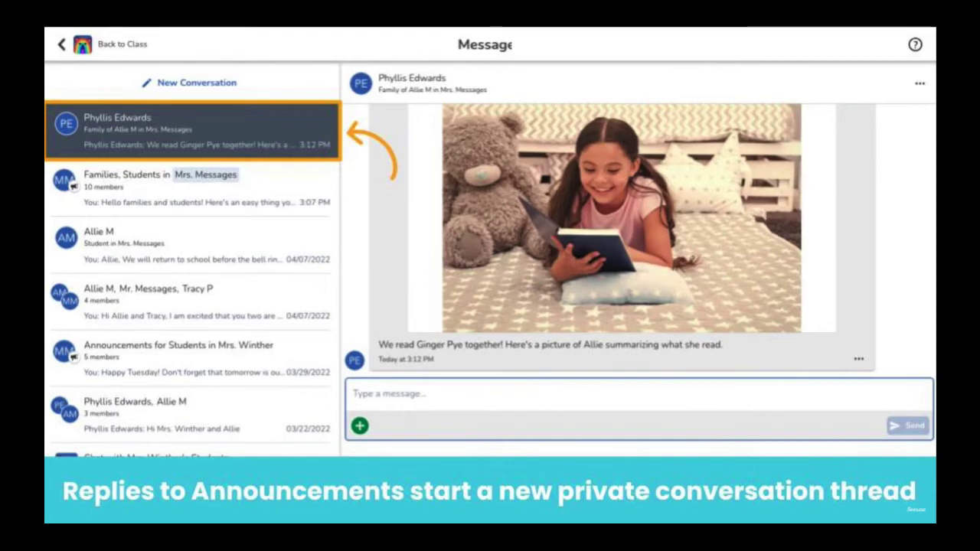
left_click(197, 82)
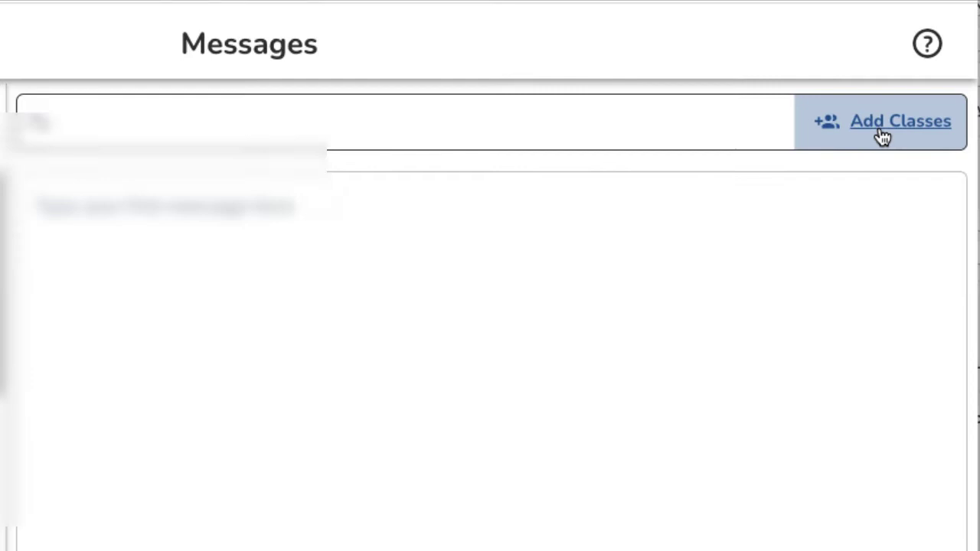
Step: In Add Classes, choose Family Members and Students as the audience
left_click(887, 121)
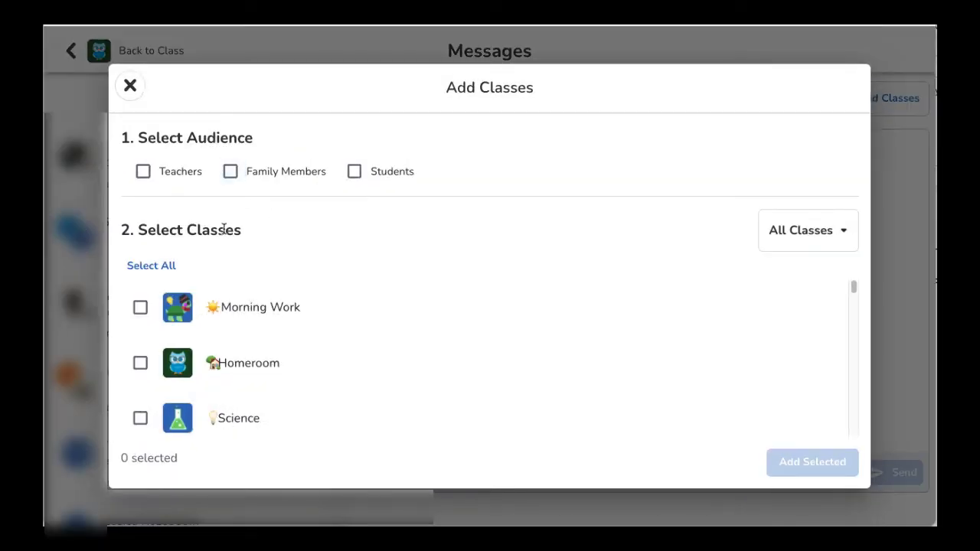
left_click(230, 171)
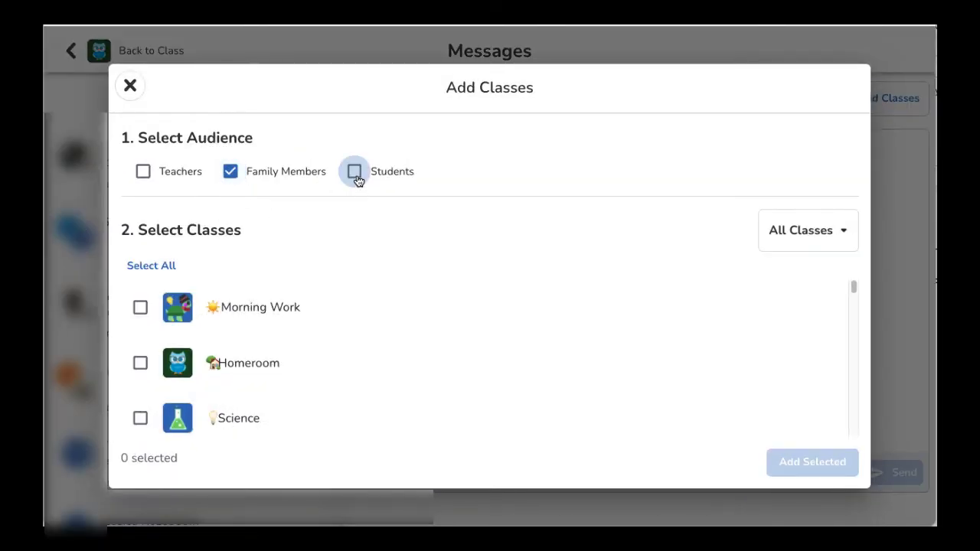
left_click(354, 170)
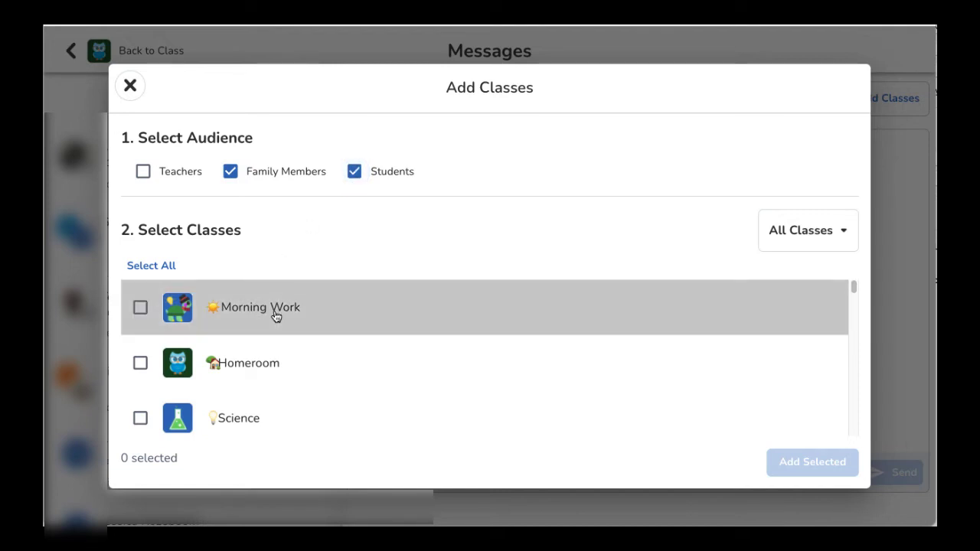
Step: Filter to 4th Grade and add the roster class as recipients
left_click(814, 231)
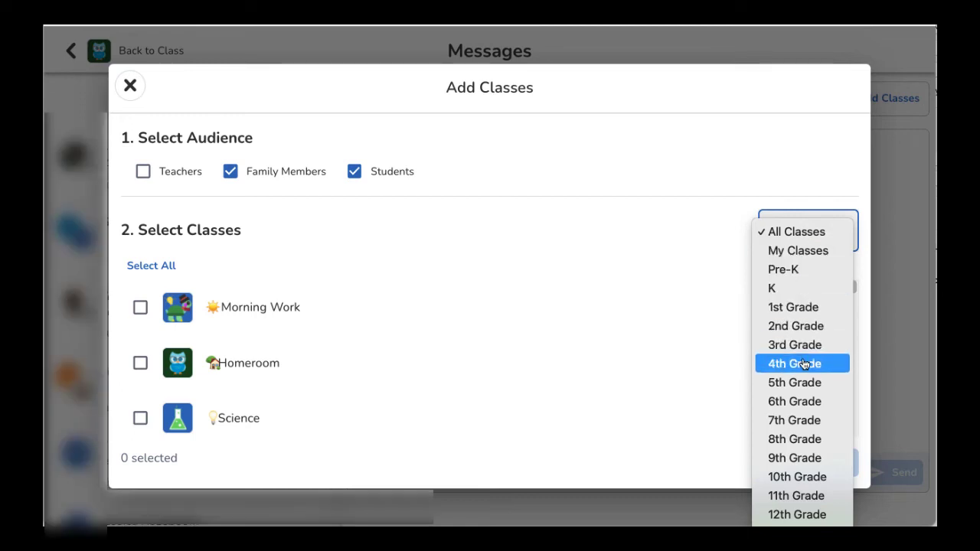
left_click(793, 364)
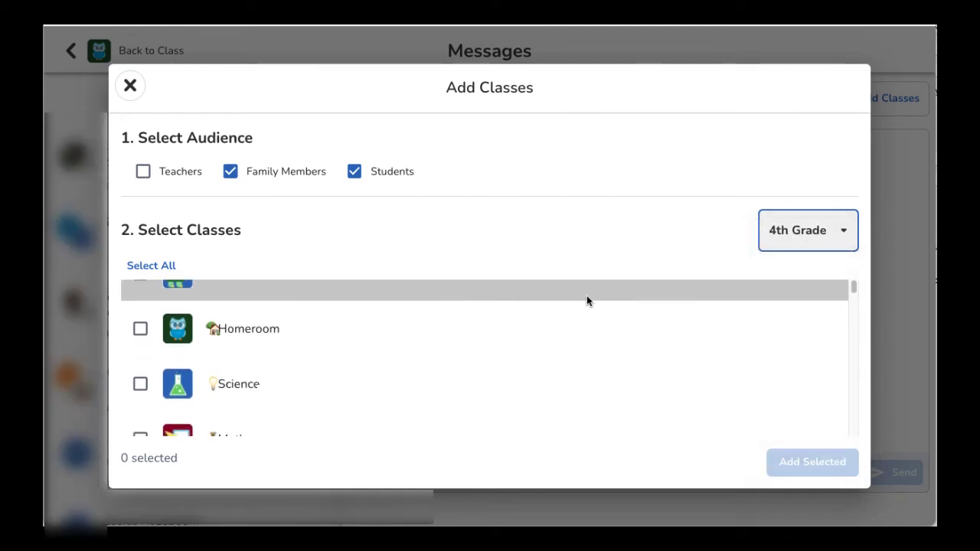
scroll("down", 3)
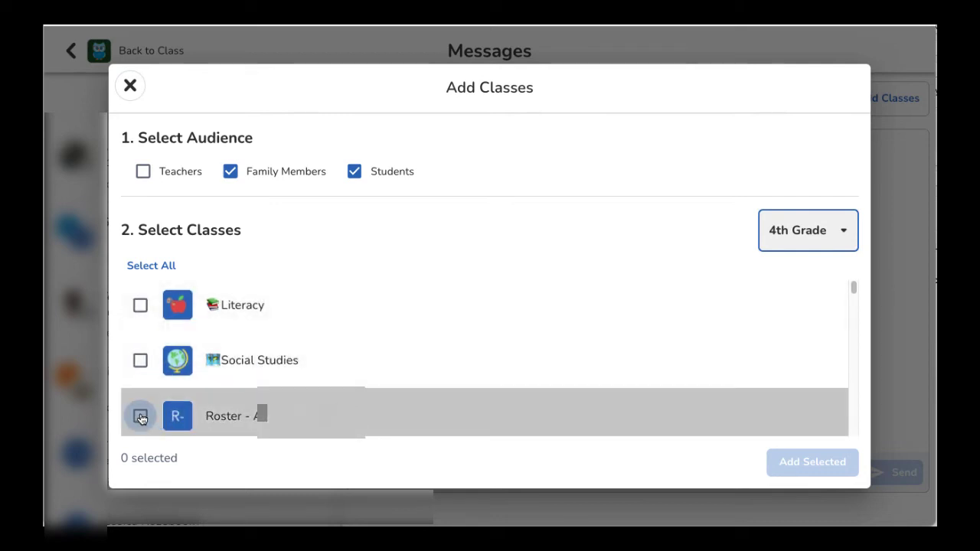
left_click(140, 416)
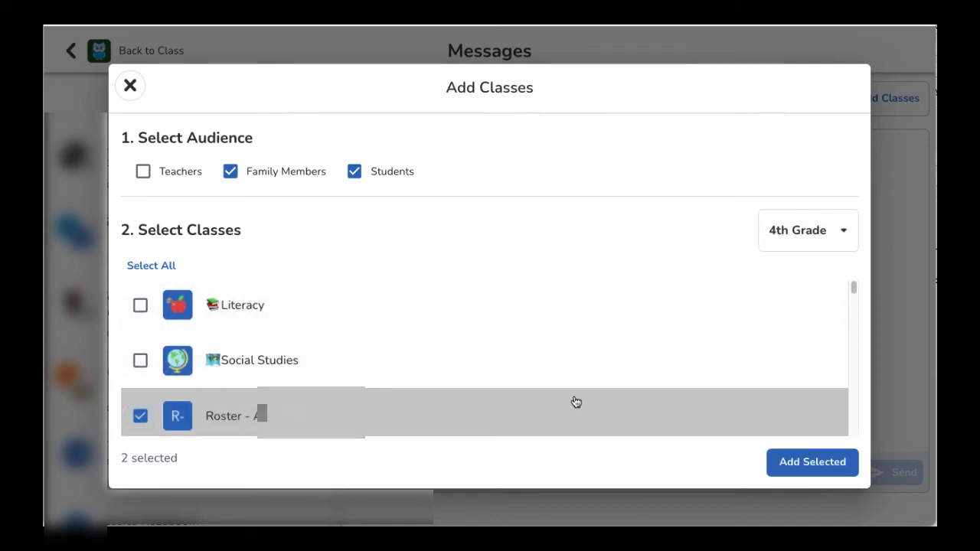
left_click(813, 463)
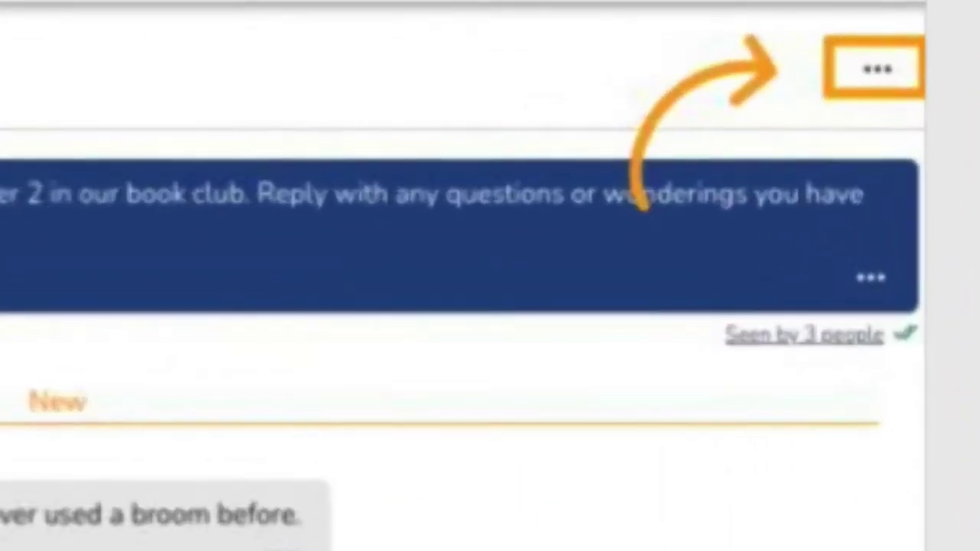
Step: View the book club chat's settings showing its Group Chat type and five members
left_click(873, 65)
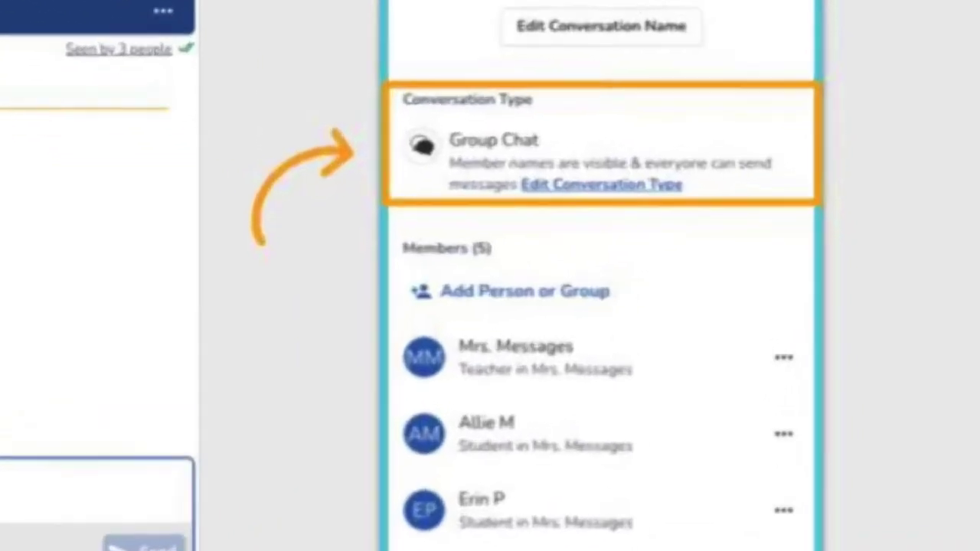